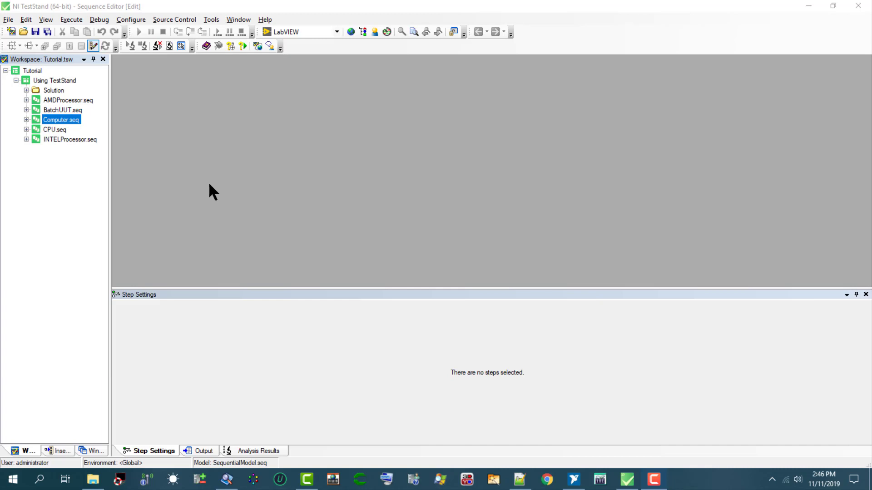
mouse_move(199, 338)
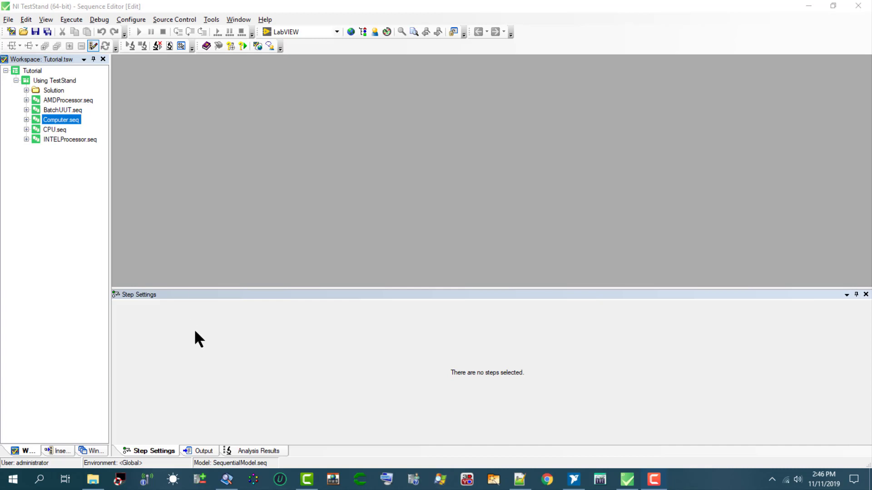
mouse_move(261, 445)
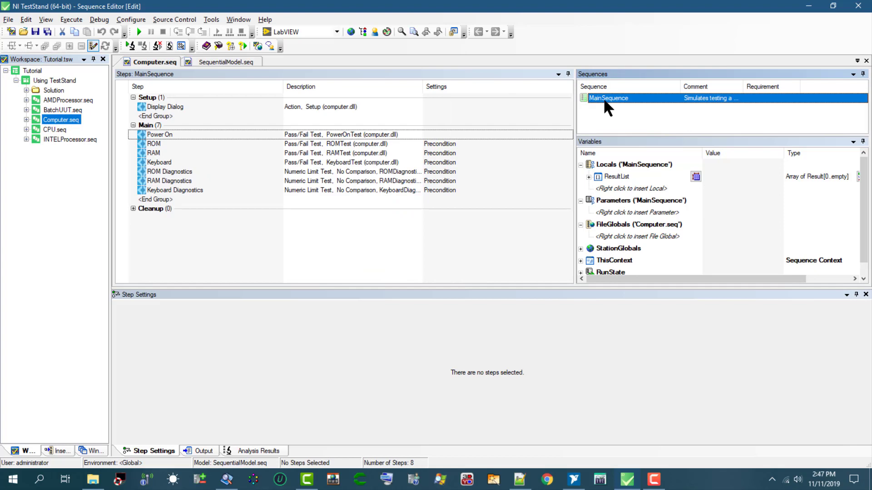
mouse_move(611, 110)
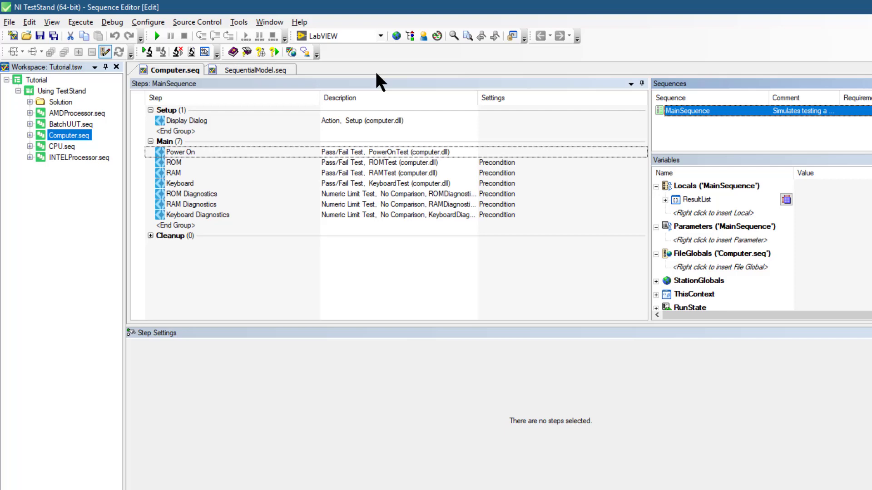
mouse_move(256, 69)
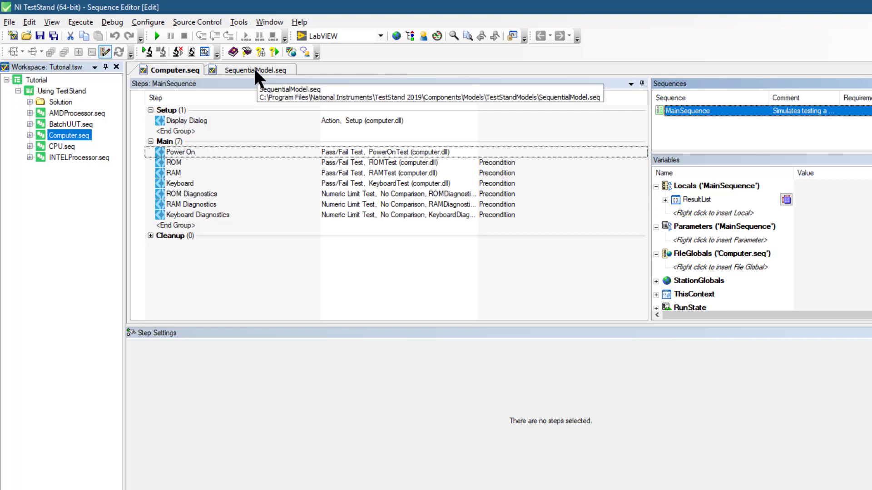
- Show the SequentialModel.seq process model with its Test UUTs entry point steps
click(259, 69)
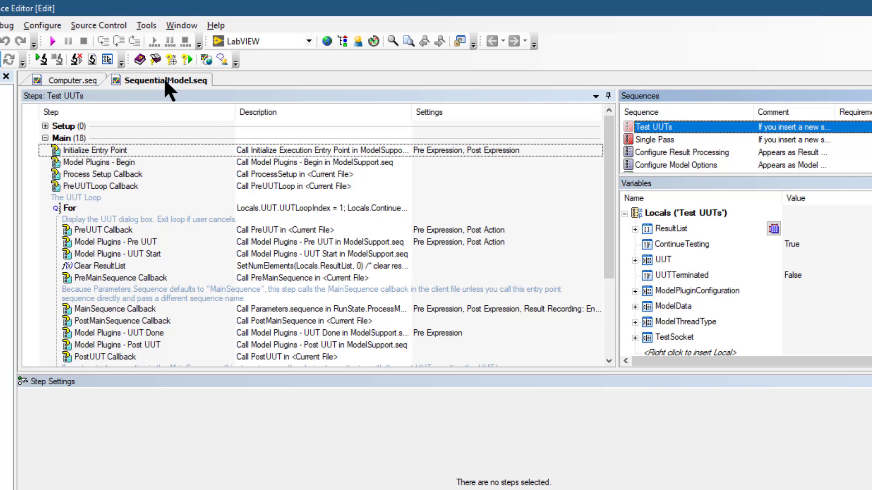
mouse_move(486, 68)
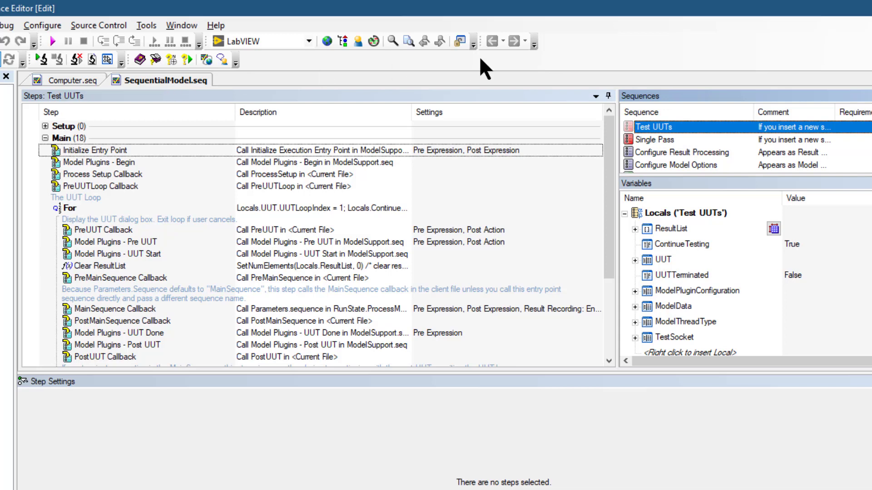
mouse_move(650, 140)
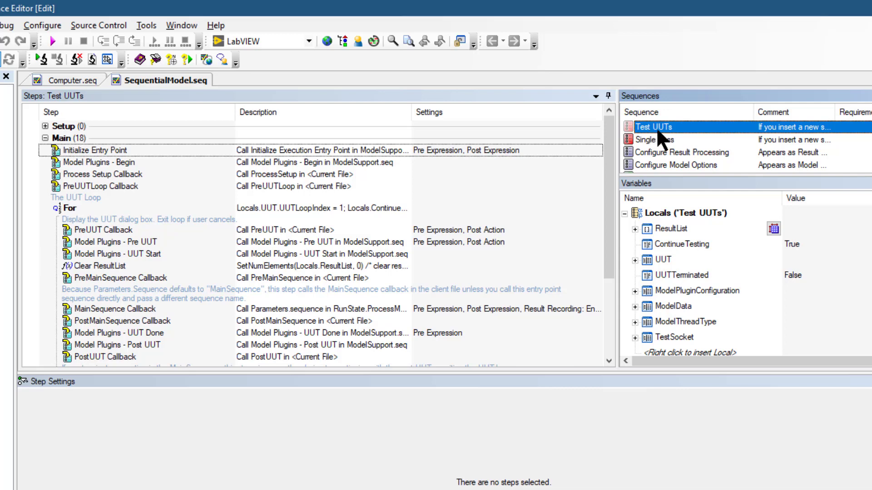
mouse_move(86, 223)
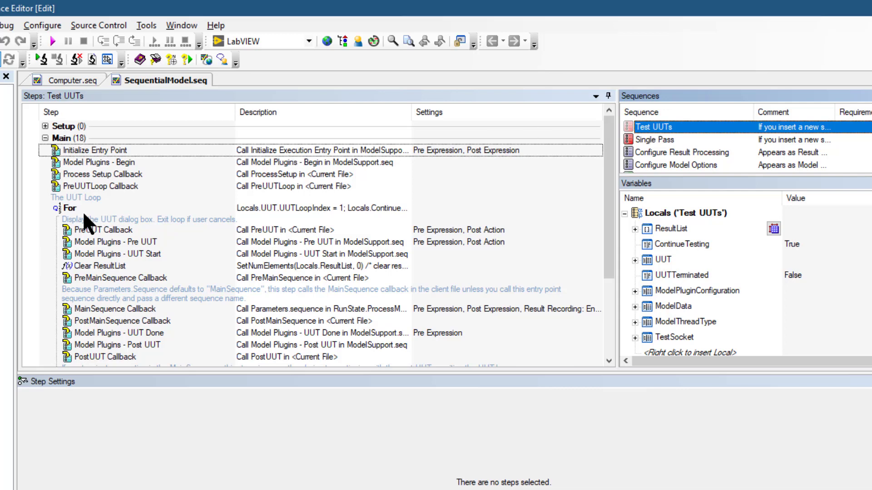
mouse_move(75, 222)
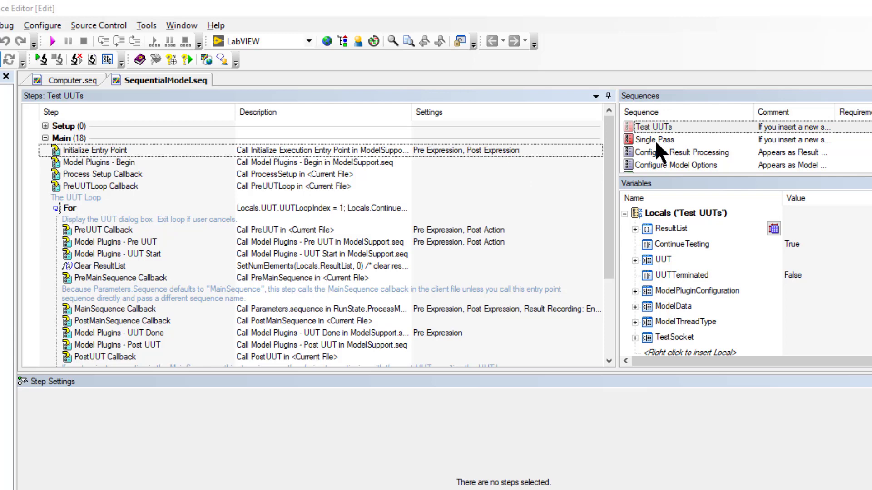
- Select the Single Pass entry point to list its 14 main steps without the UUT loop
click(652, 139)
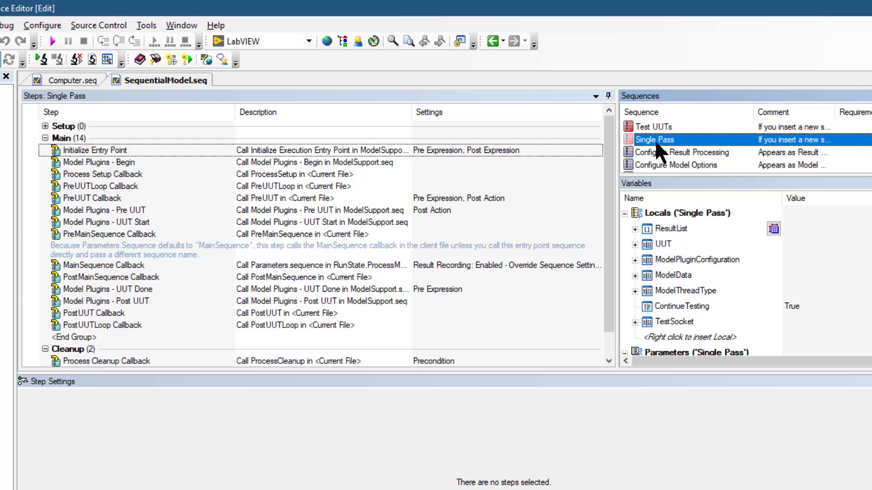
mouse_move(136, 223)
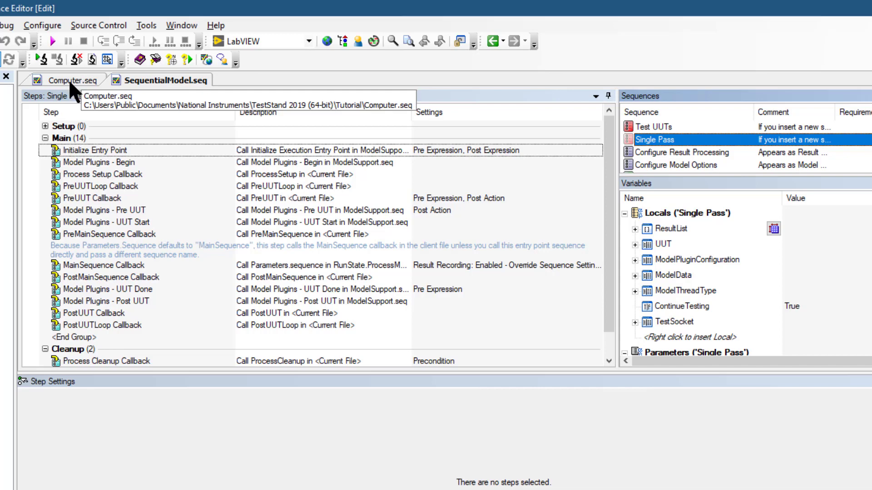
- Return to Computer.seq showing its MainSequence test steps
click(70, 80)
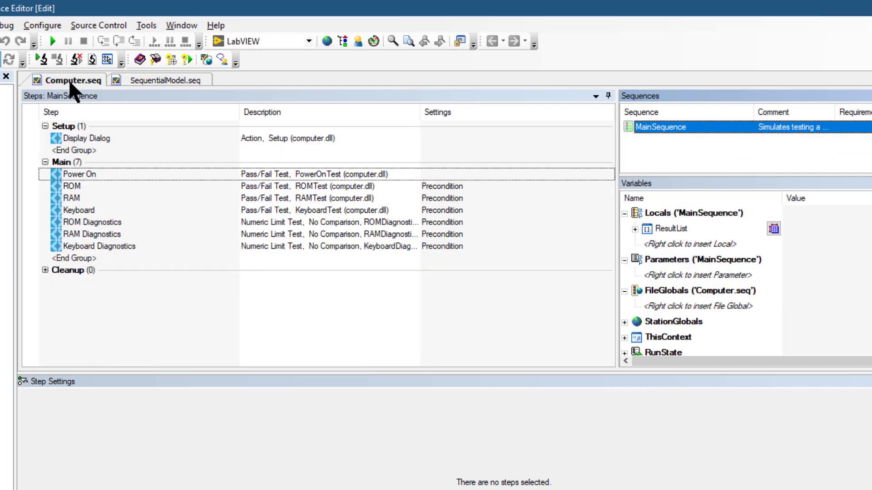
mouse_move(576, 170)
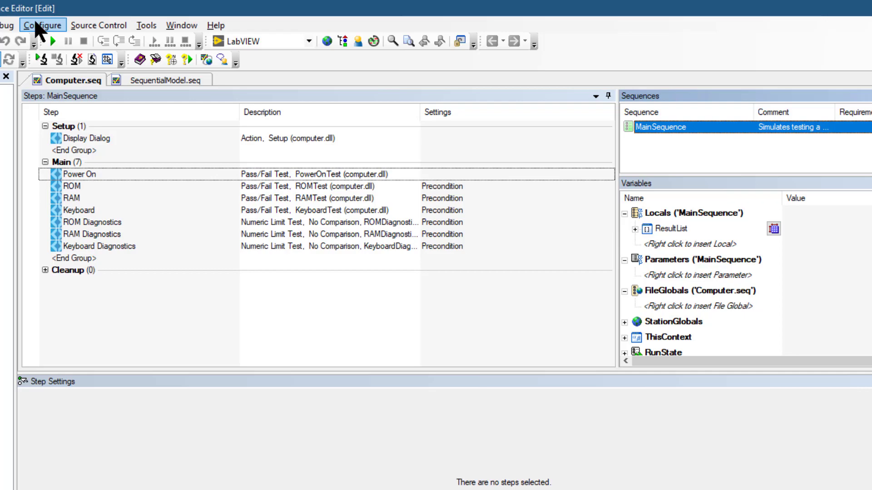
click(41, 26)
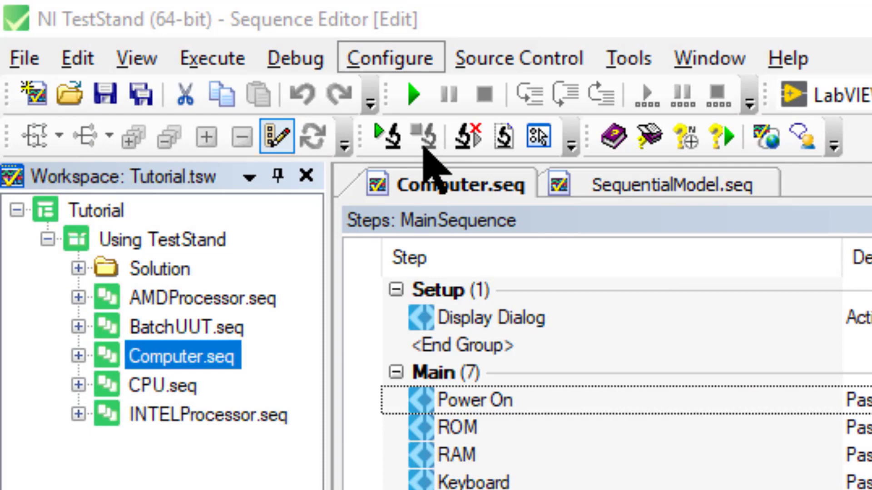
mouse_move(434, 173)
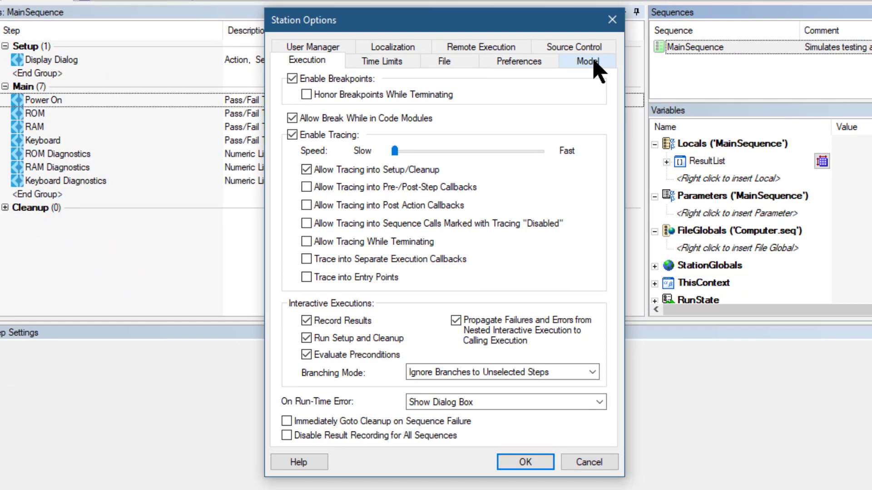
click(584, 61)
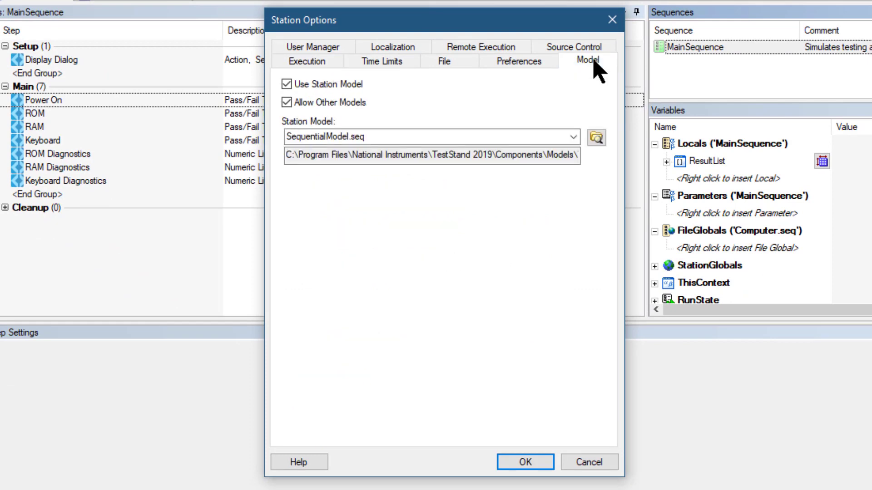
mouse_move(453, 131)
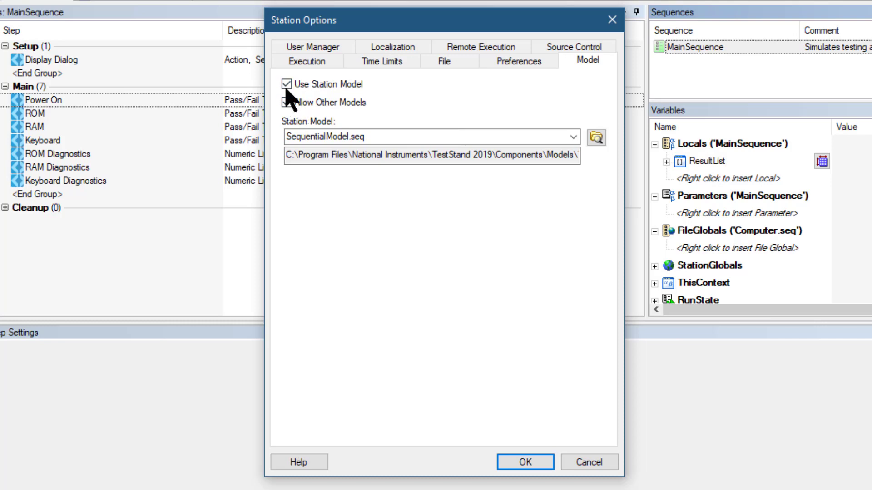
click(286, 103)
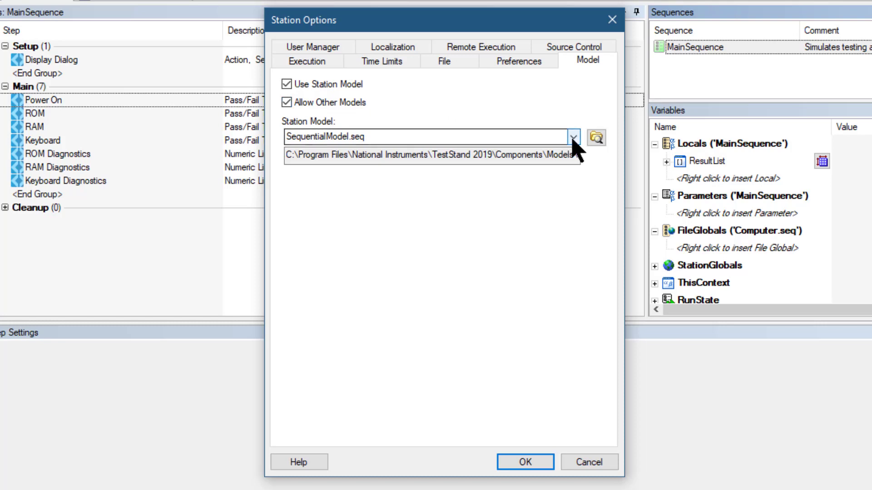
click(573, 137)
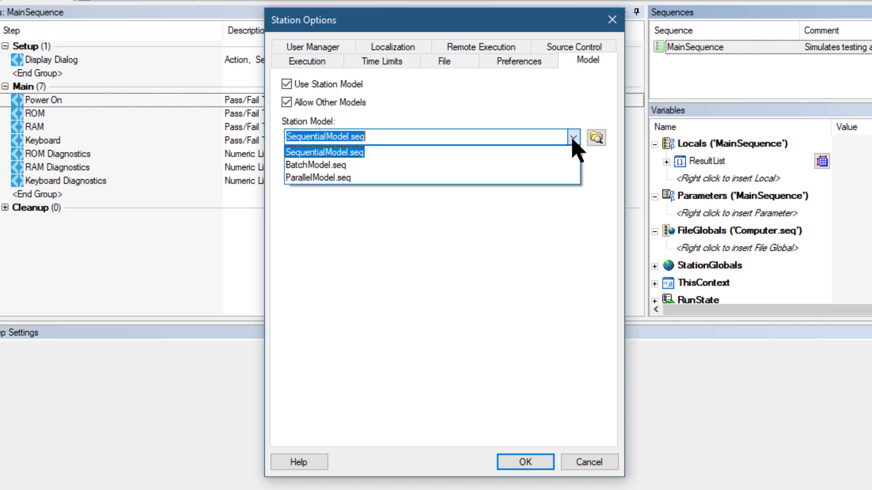
mouse_move(317, 165)
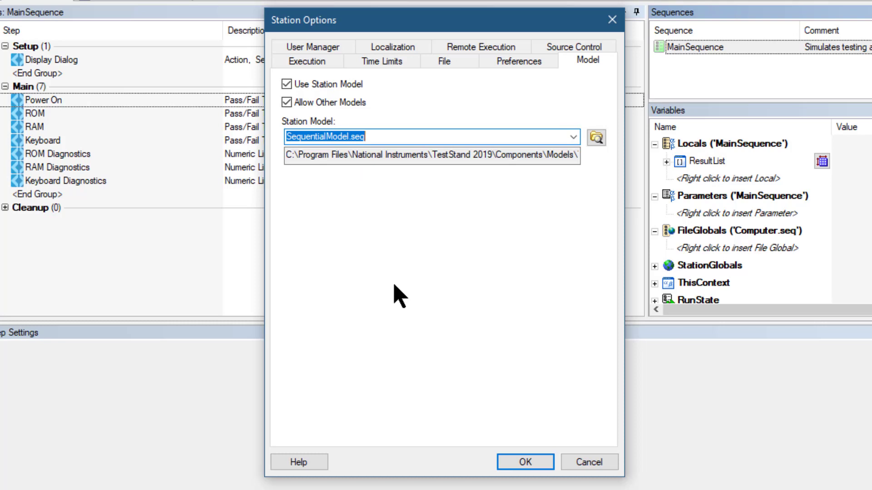
mouse_move(442, 310)
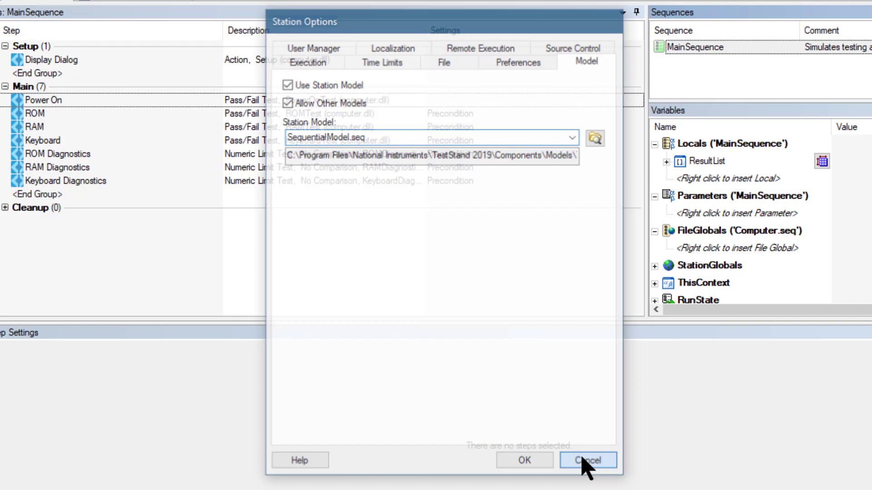
click(588, 460)
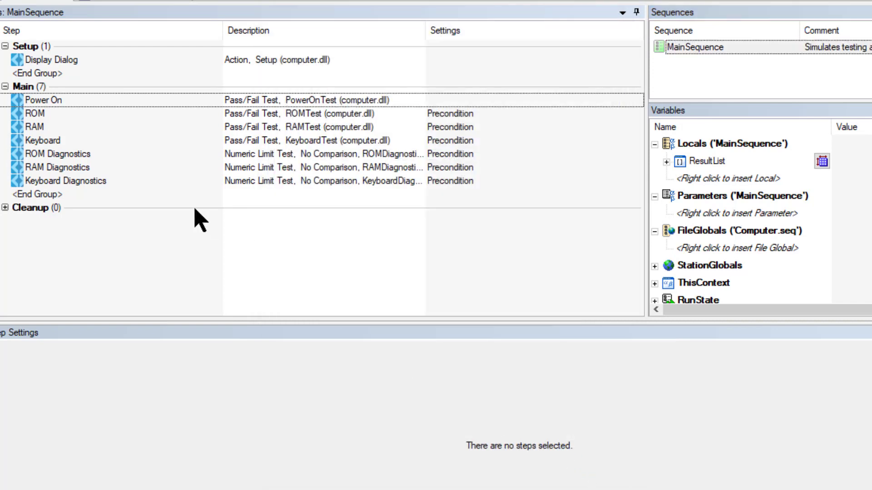
- Launch Test UUTs on MainSequence and enter serial number 1 for the first unit
click(694, 47)
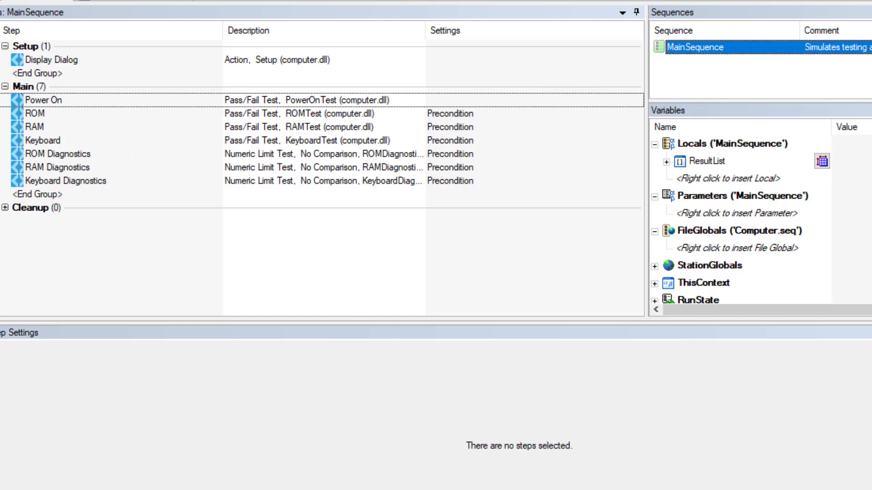
click(197, 54)
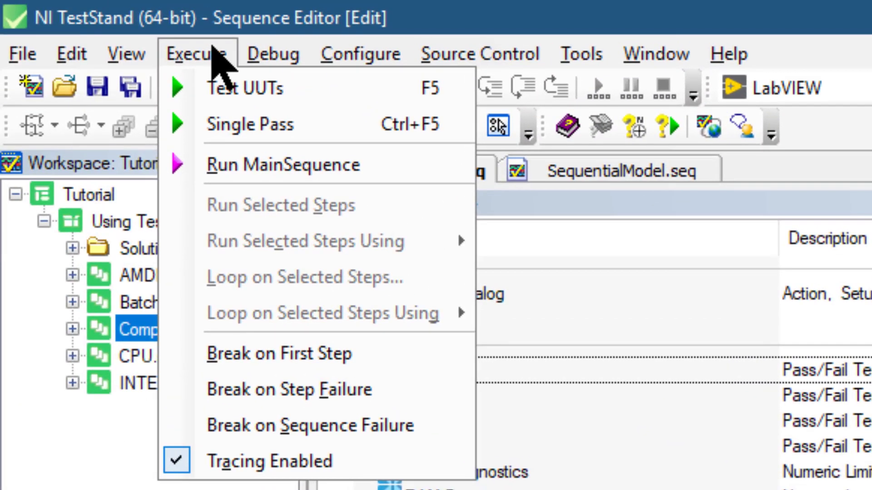
mouse_move(242, 88)
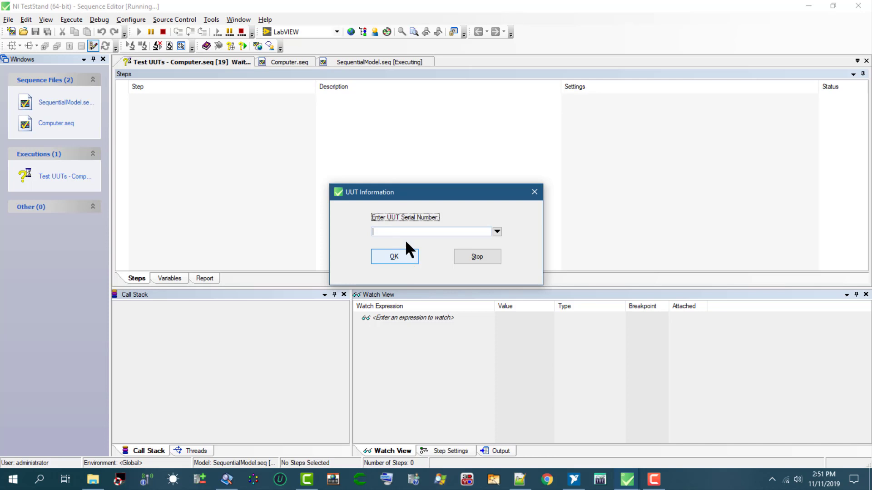
text(1)
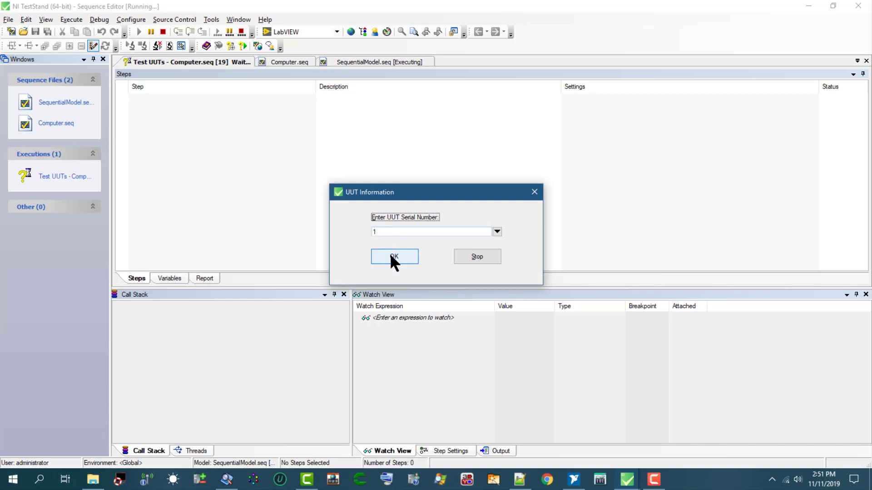
click(394, 256)
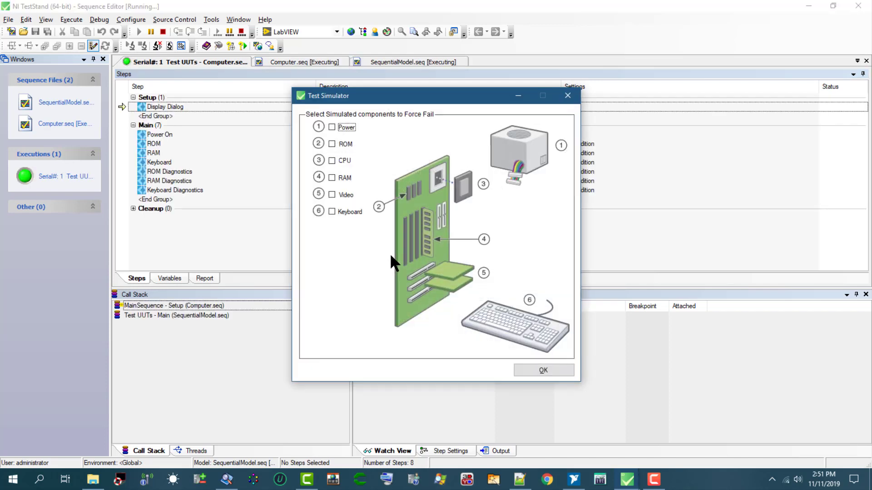
mouse_move(247, 193)
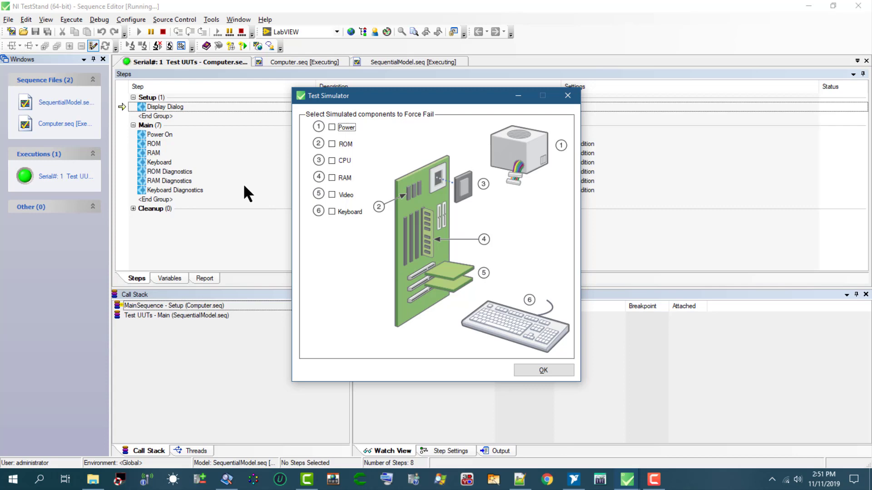
mouse_move(293, 71)
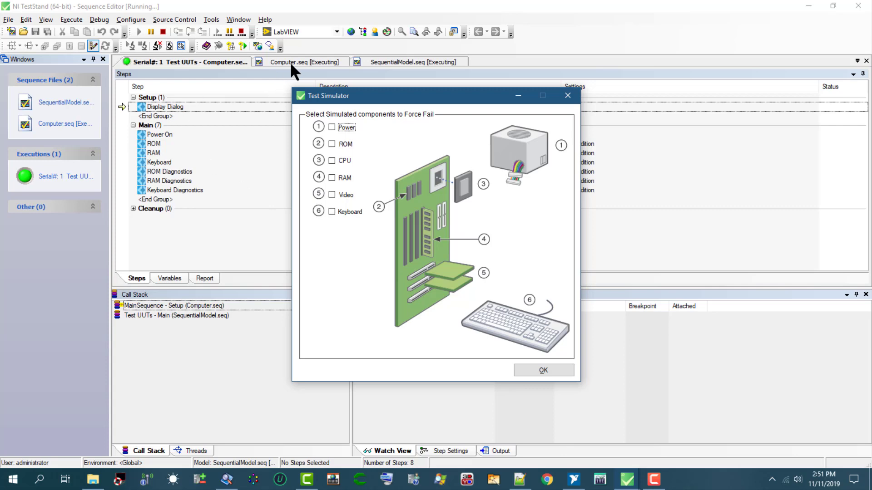
mouse_move(362, 163)
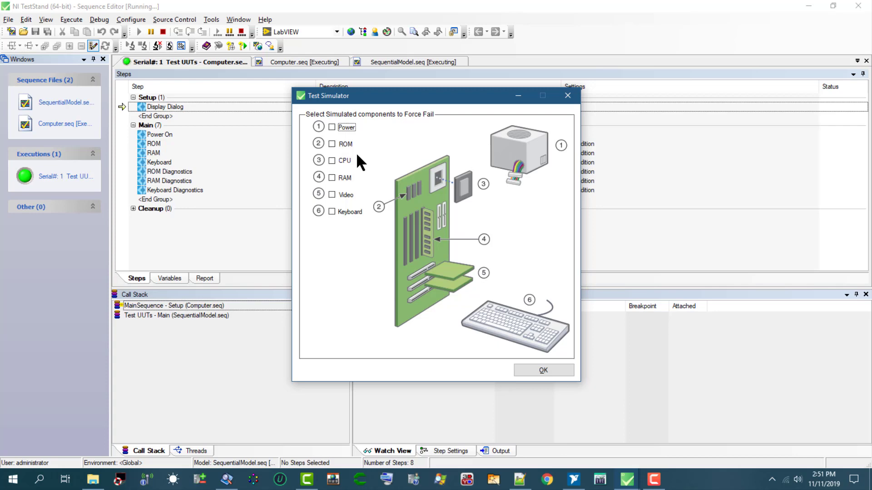
mouse_move(327, 121)
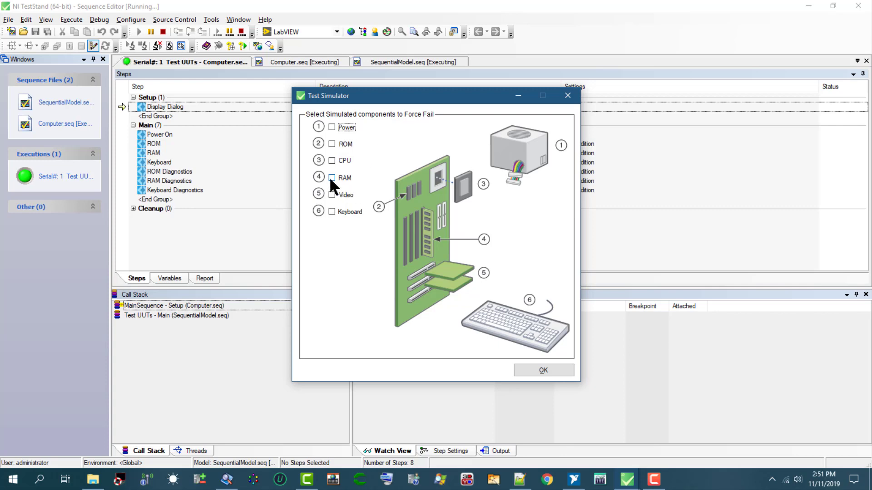
- Force the RAM component to fail in the Test Simulator and start the test
click(333, 177)
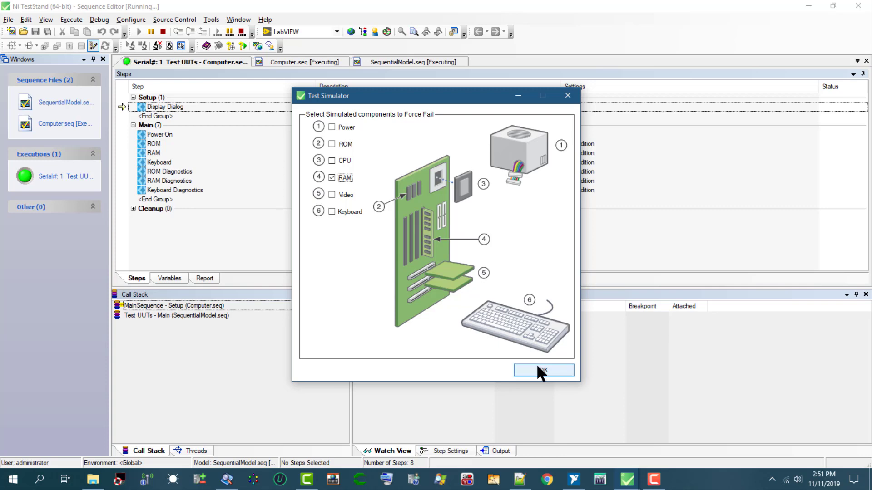
click(543, 370)
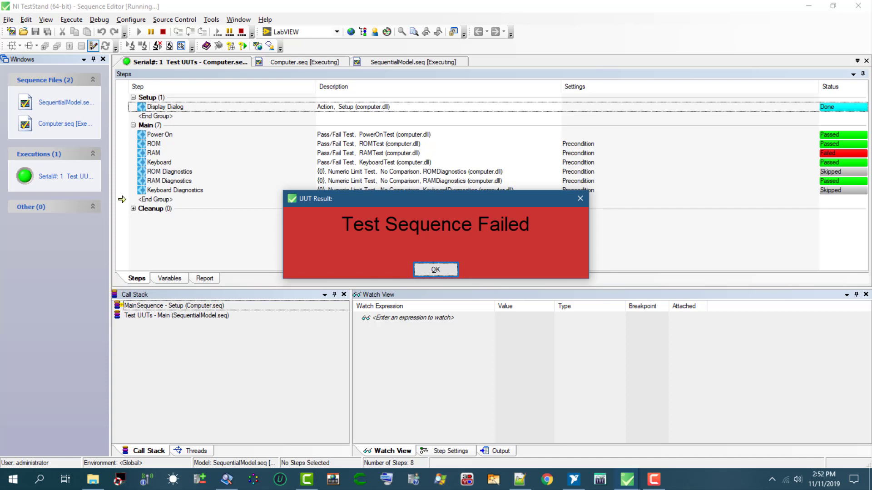
mouse_move(359, 227)
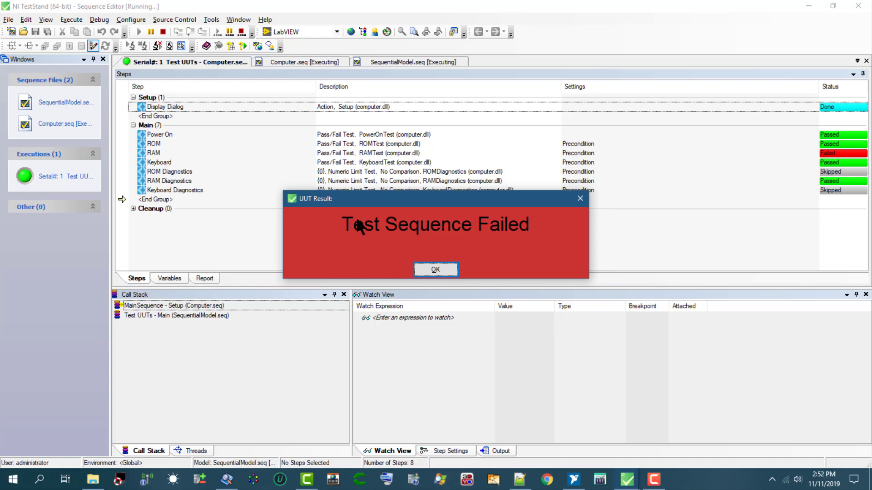
mouse_move(539, 248)
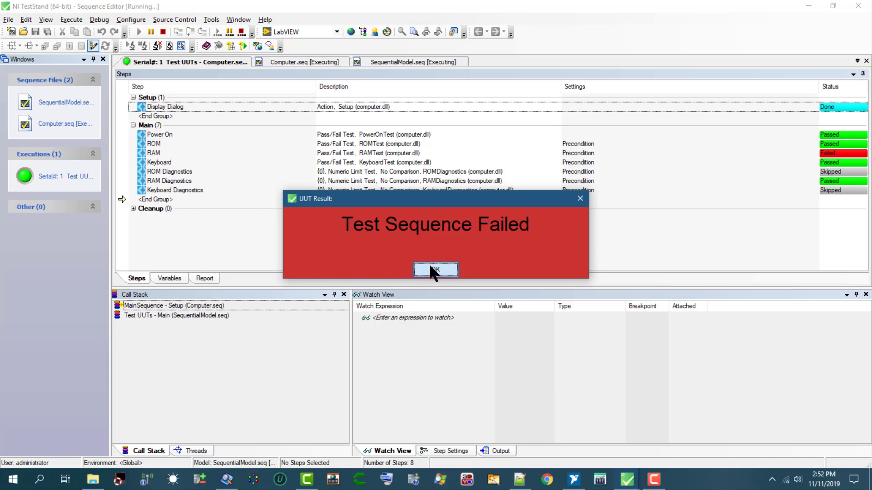
- Acknowledge the 'Test Sequence Failed' result so the next serial number prompt appears
click(434, 270)
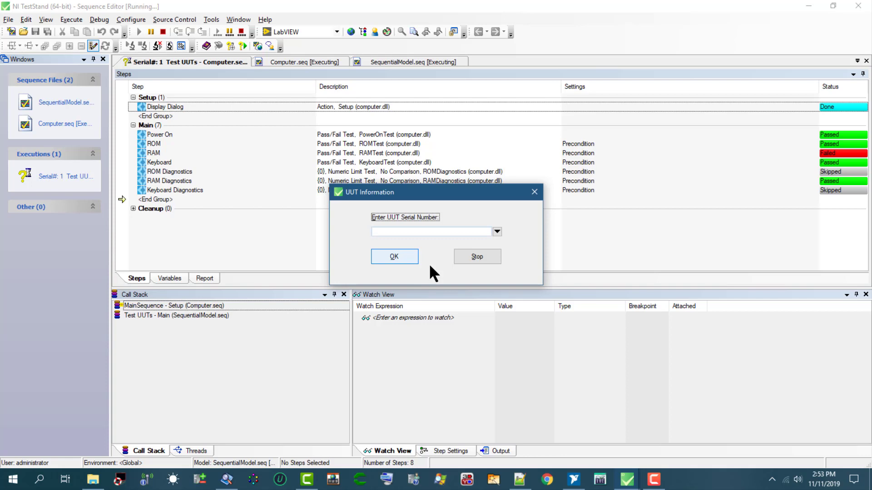
- Test the second unit with no forced failures and acknowledge 'Test Sequence Passed'
click(393, 256)
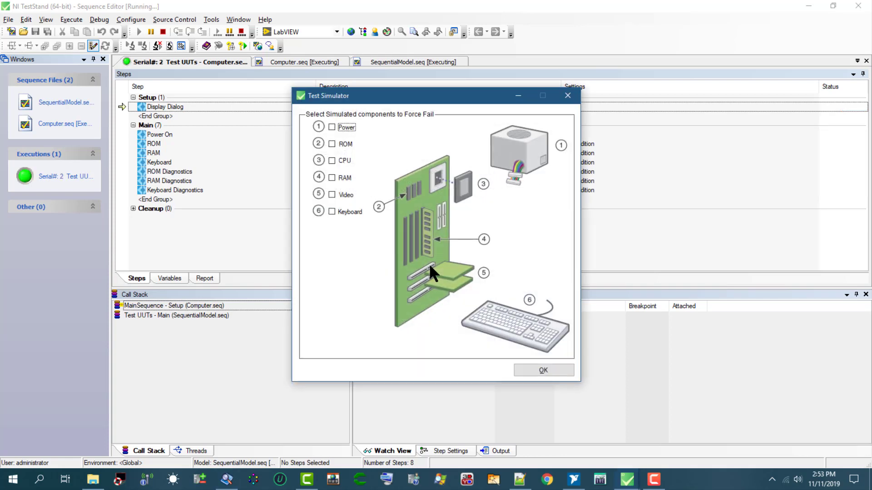
mouse_move(526, 356)
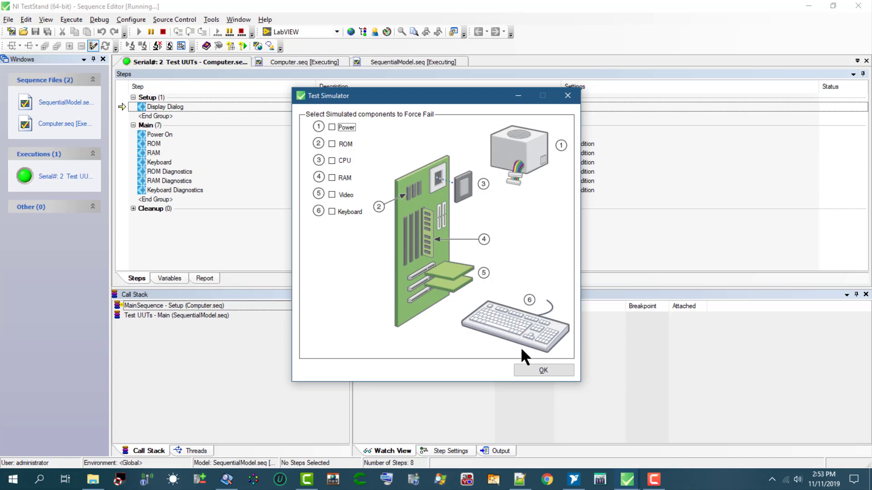
mouse_move(543, 371)
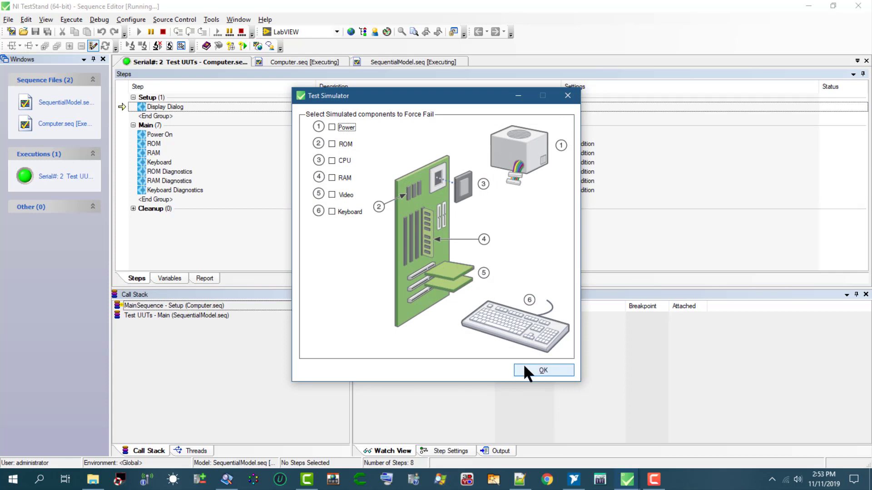
click(543, 370)
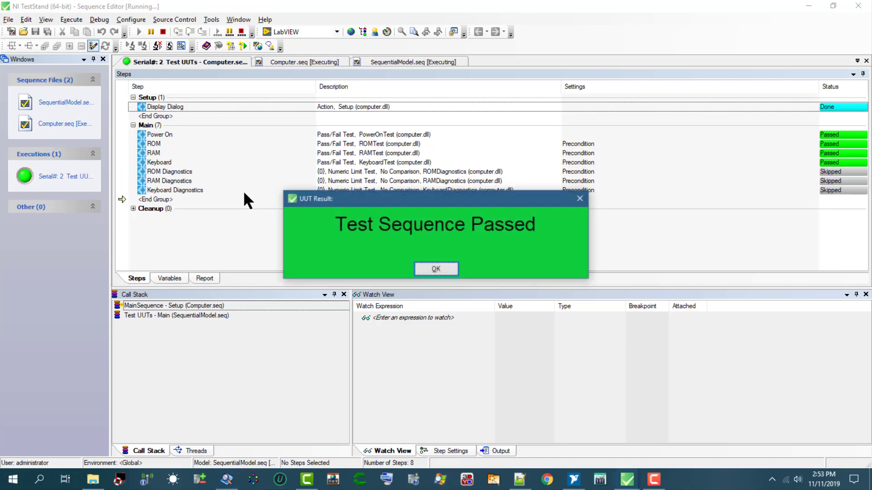
mouse_move(321, 236)
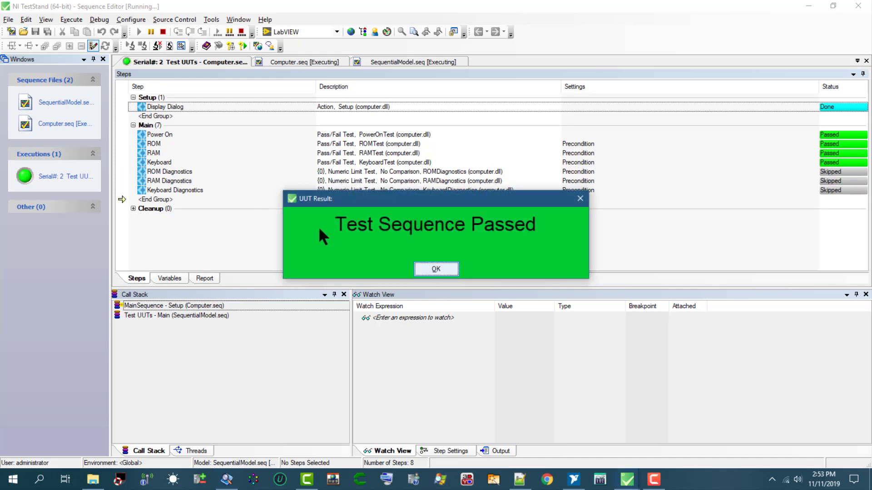
click(436, 269)
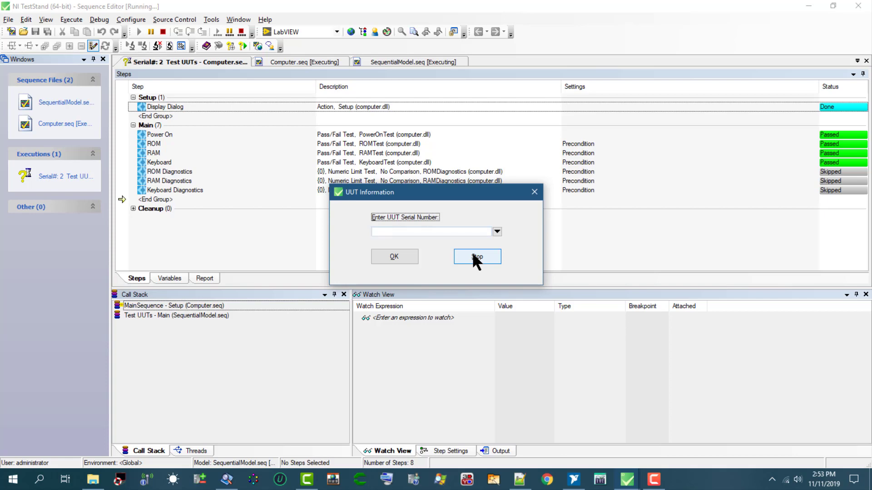
- Stop testing and review the report: UUT 1 failed on RAM, UUT 2 passed
click(476, 256)
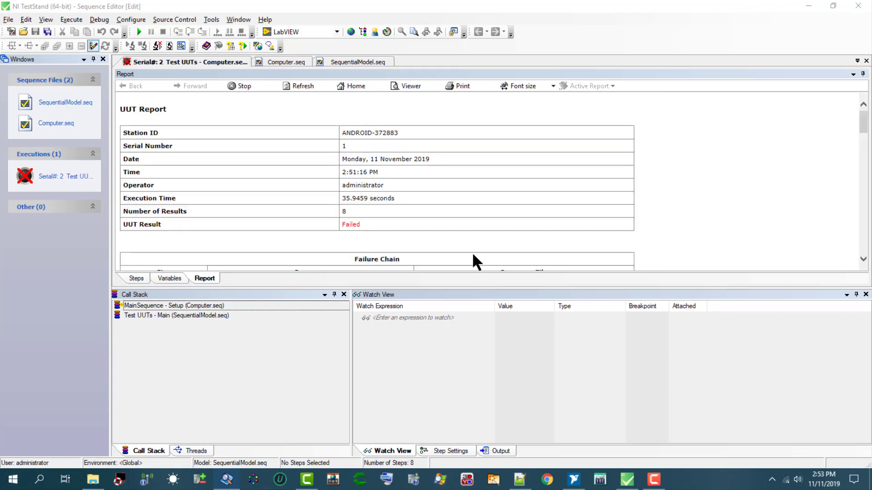
mouse_move(830, 202)
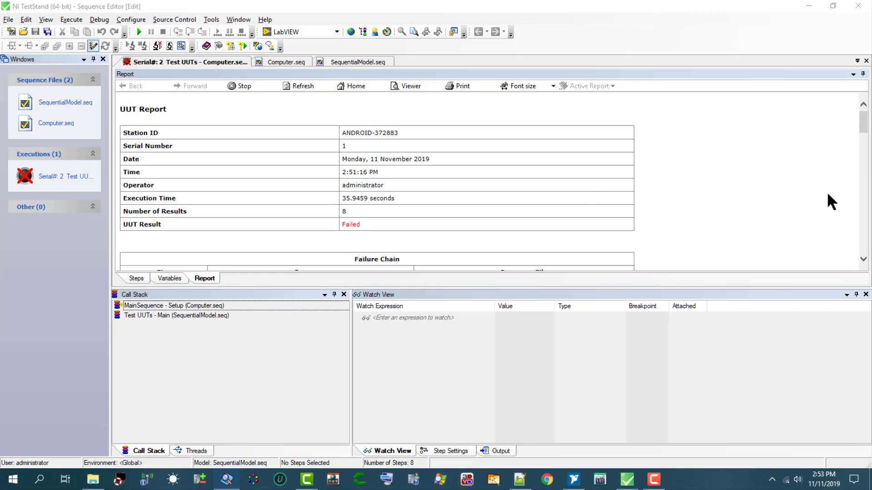
mouse_move(189, 229)
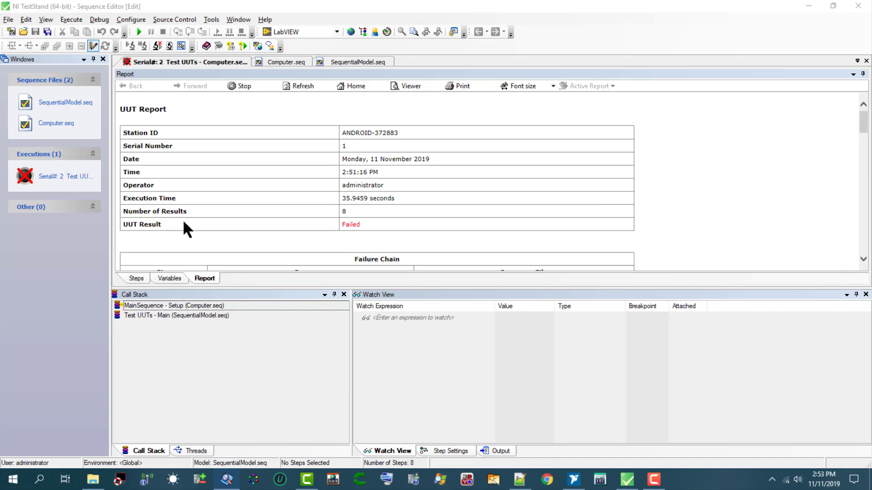
mouse_move(371, 230)
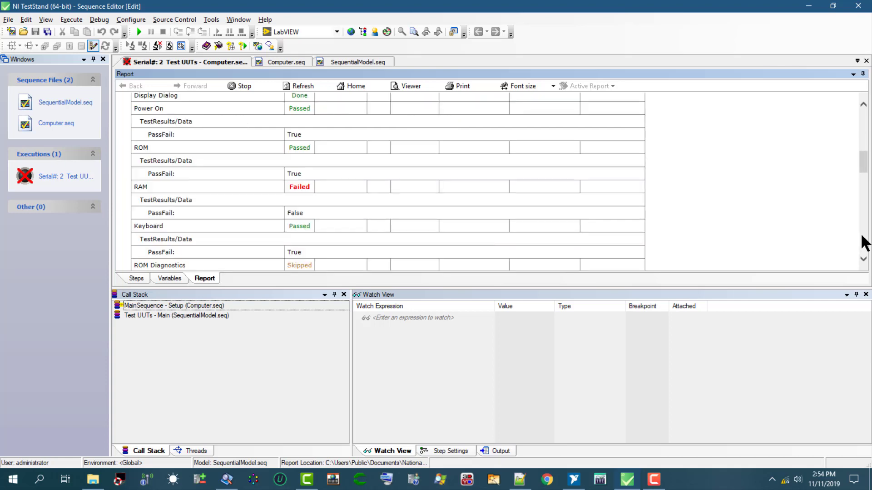
mouse_move(564, 218)
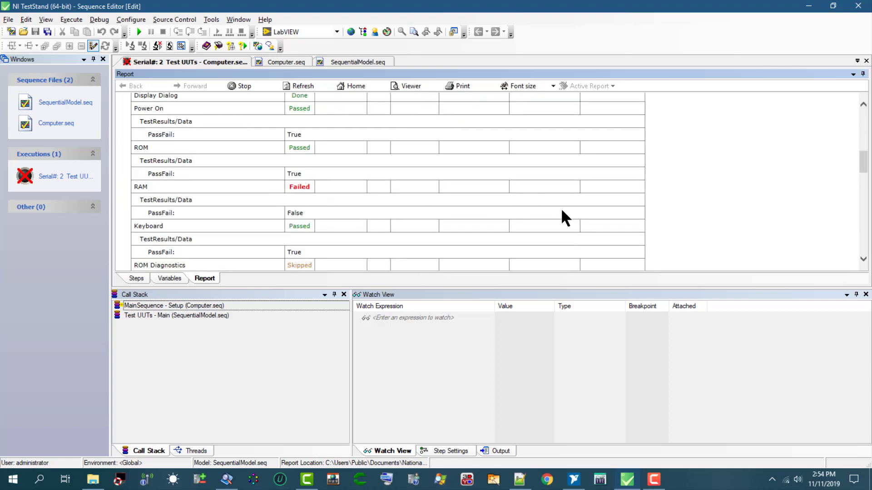
scroll(down, 3)
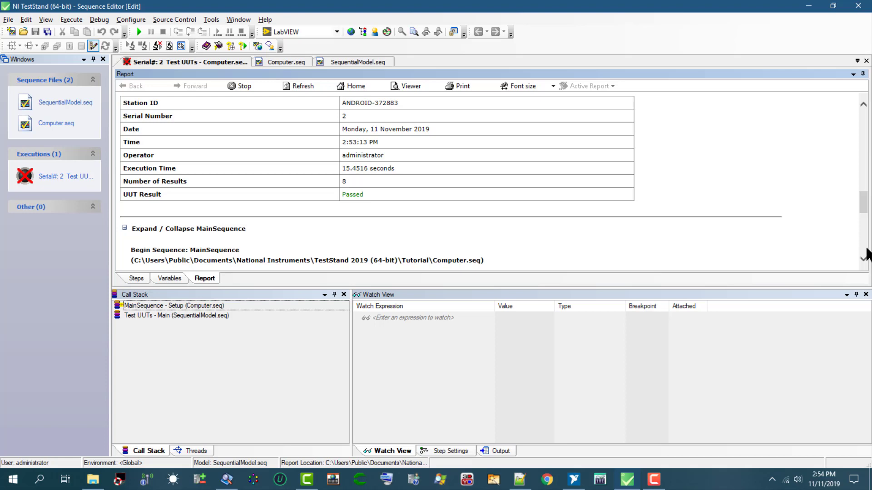
scroll(down, 3)
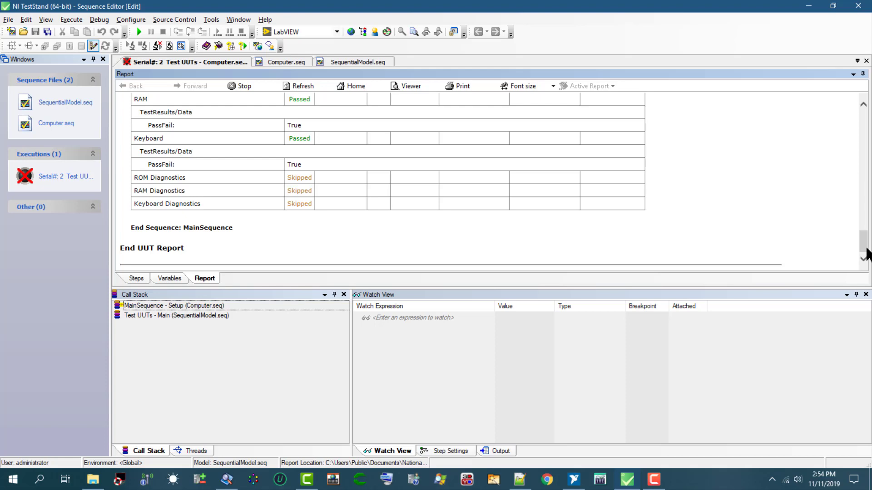
mouse_move(561, 180)
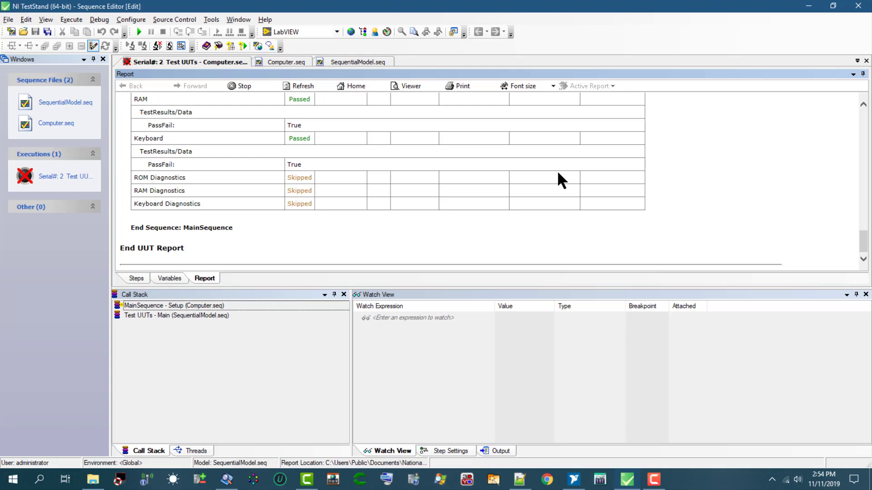
mouse_move(301, 202)
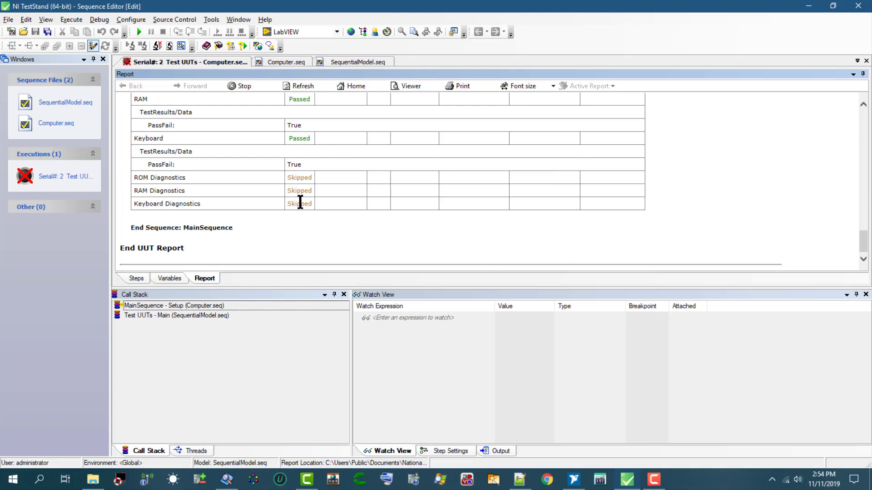
mouse_move(470, 216)
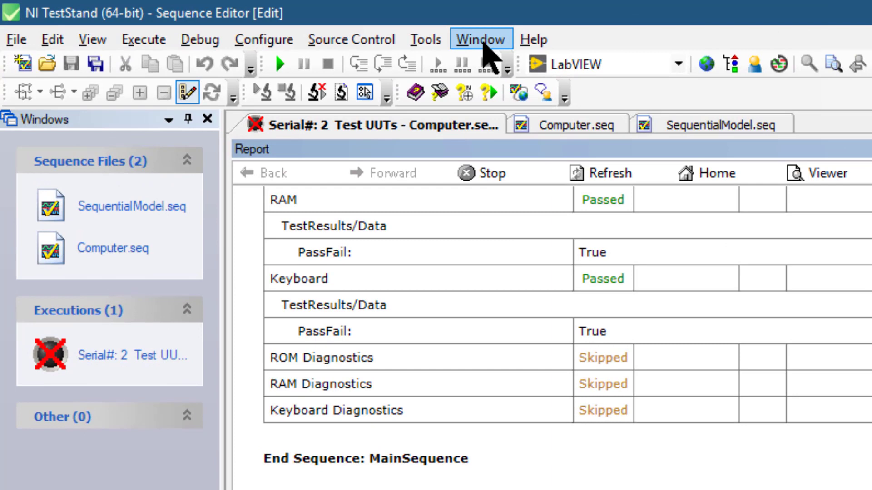
- Show the Window menu listing open windows and the Close All Windows option
click(479, 39)
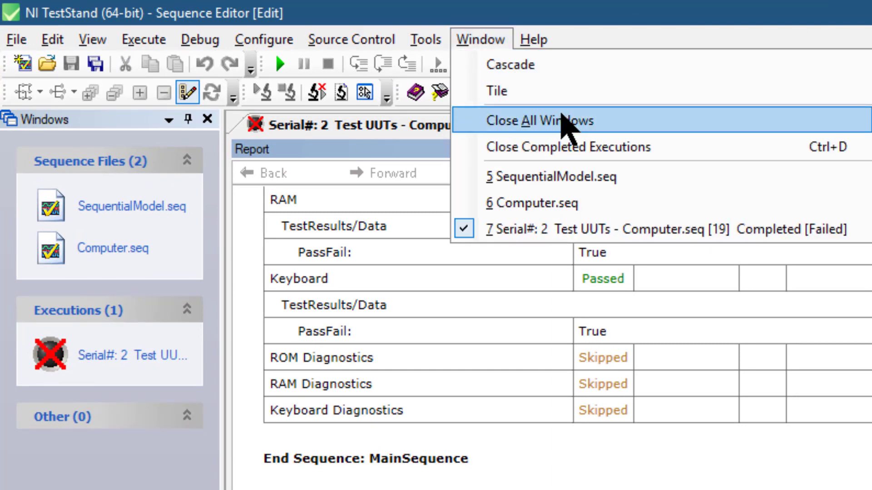
mouse_move(628, 134)
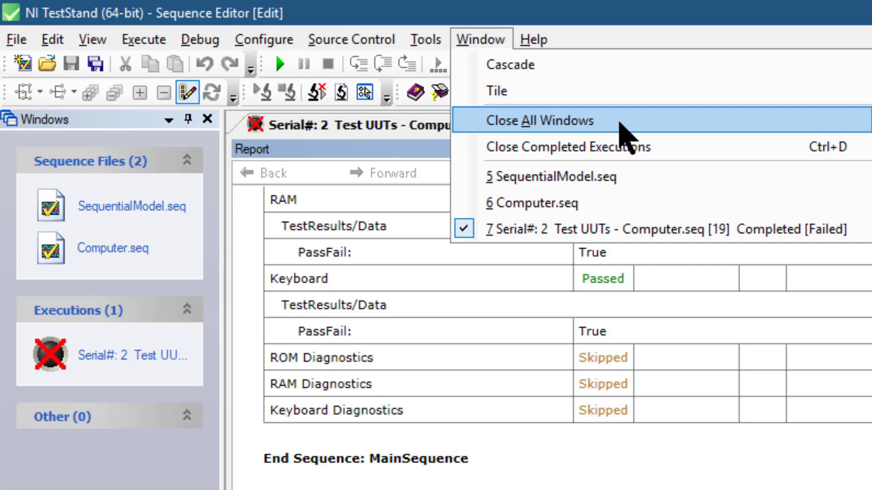